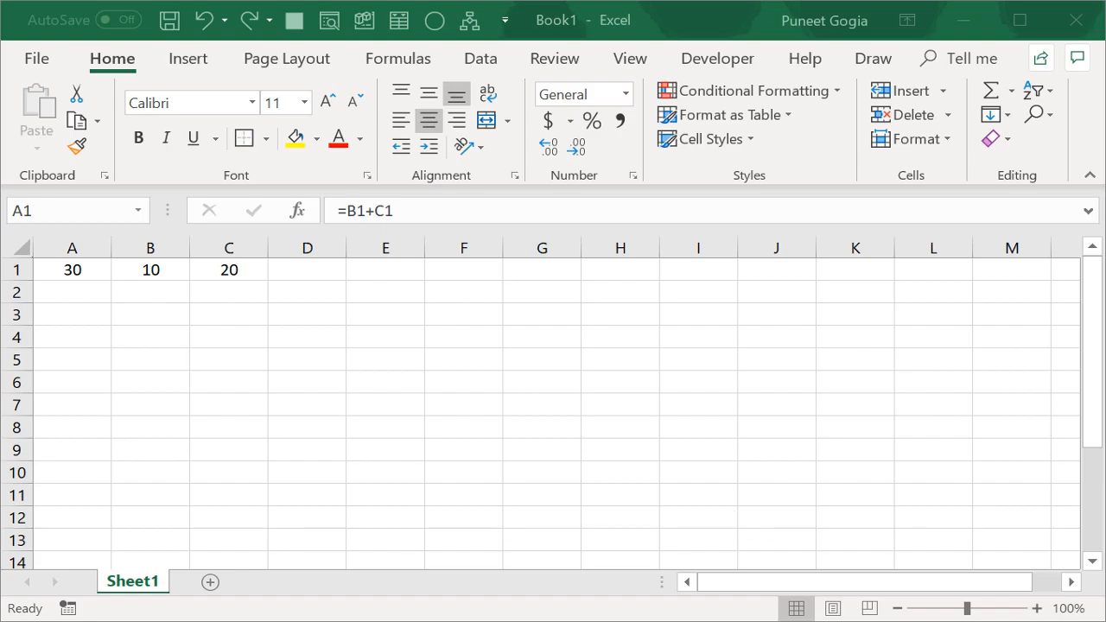
{"action": "mouse_move", "coordinate": [273, 346]}
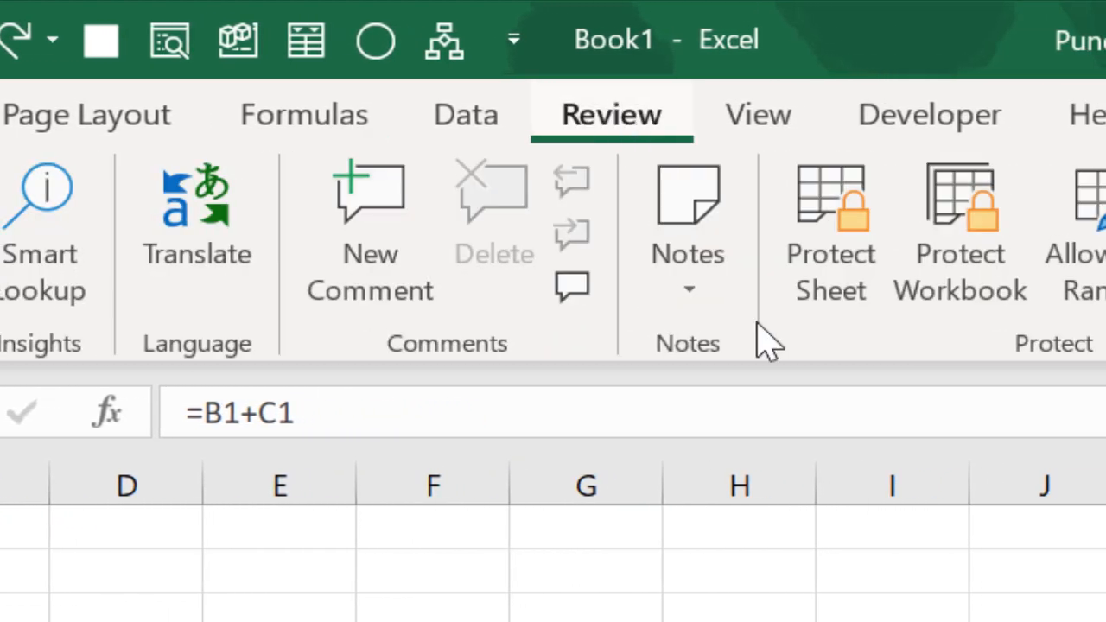
{"action": "mouse_move", "coordinate": [861, 337]}
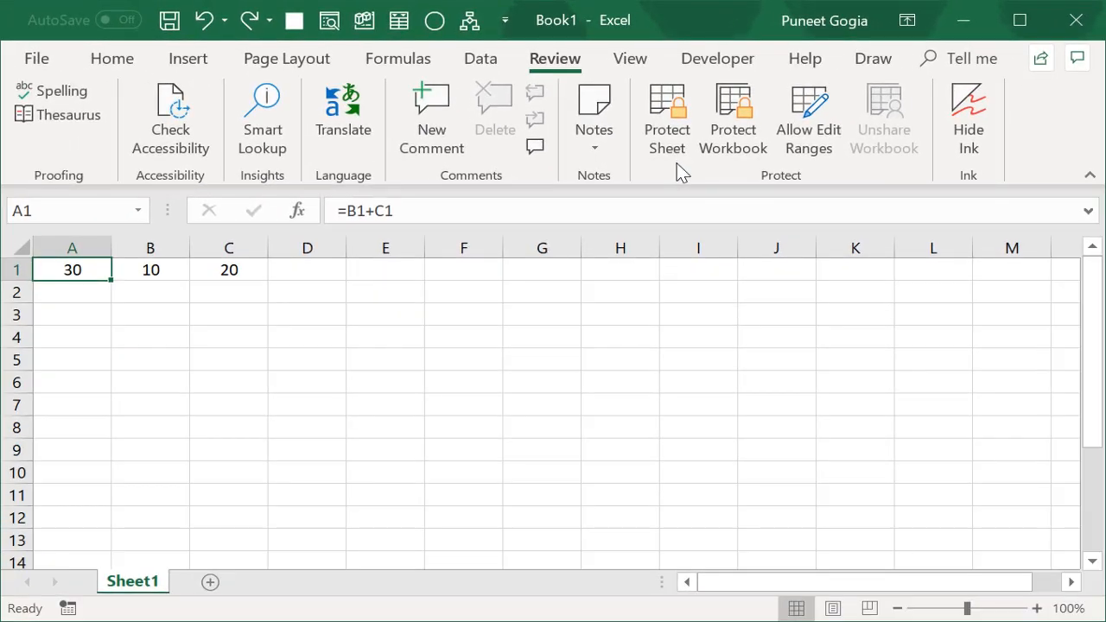
- Bring up the Format Cells dialog for cell A1 with Ctrl+1
{"action": "key", "text": "ctrl+1"}
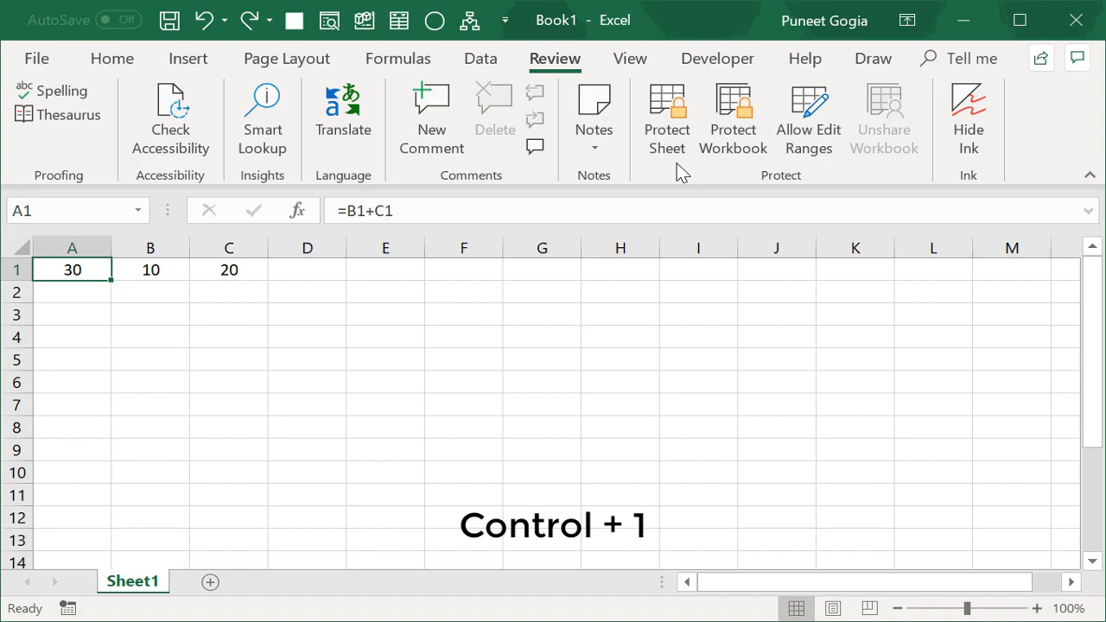
- Mark cell A1 as Hidden (and Locked) on the Protection settings and apply it
{"action": "key", "text": "ctrl+1"}
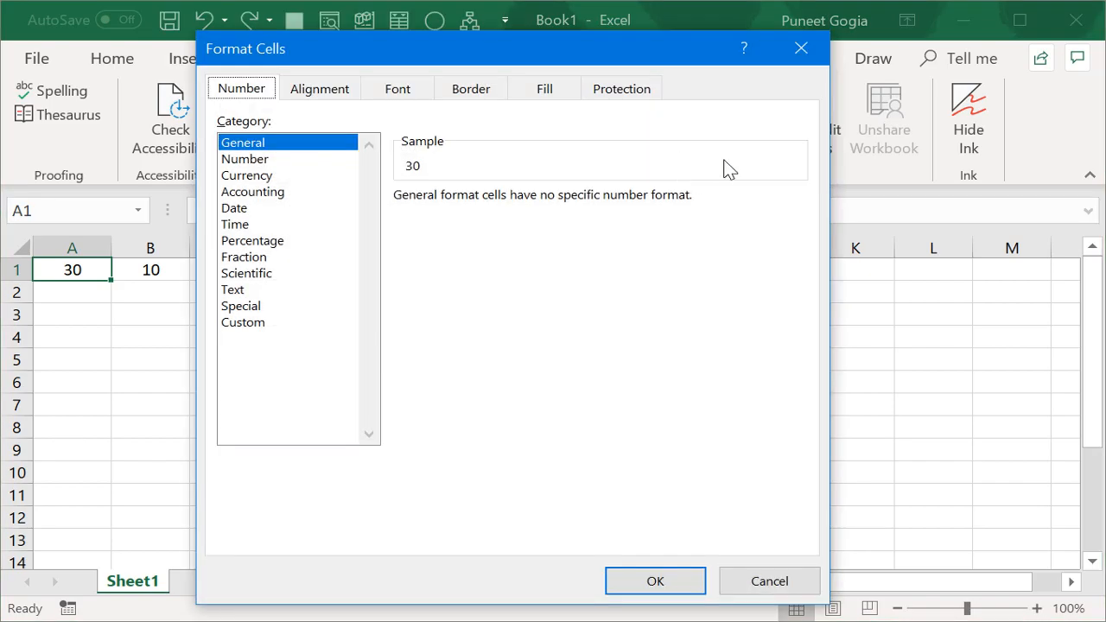
{"action": "left_click", "coordinate": [622, 86]}
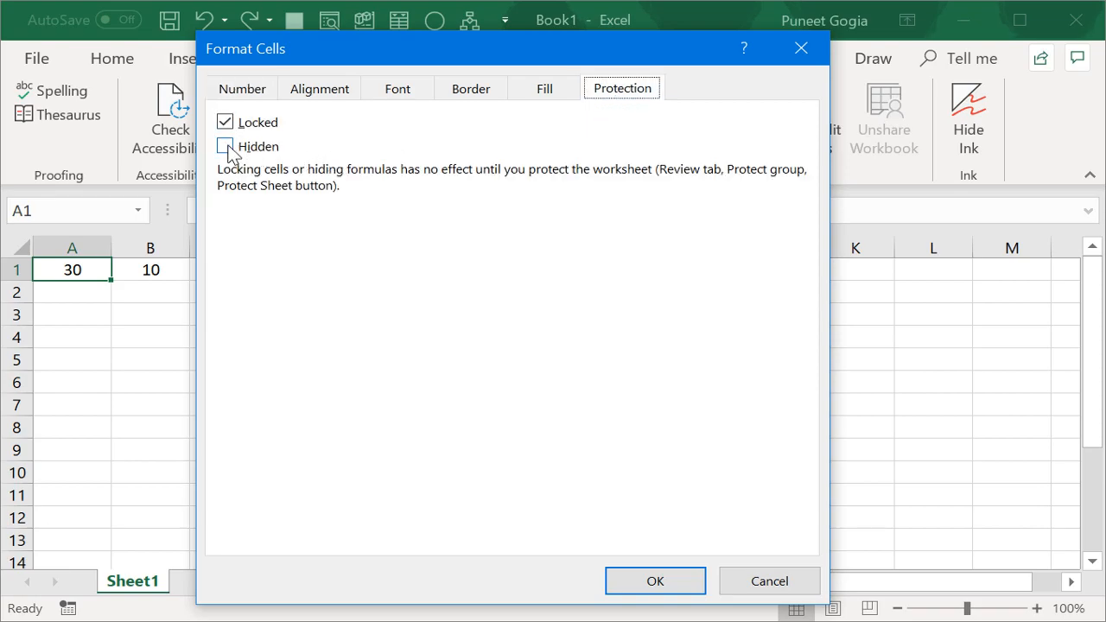
{"action": "left_click", "coordinate": [225, 146]}
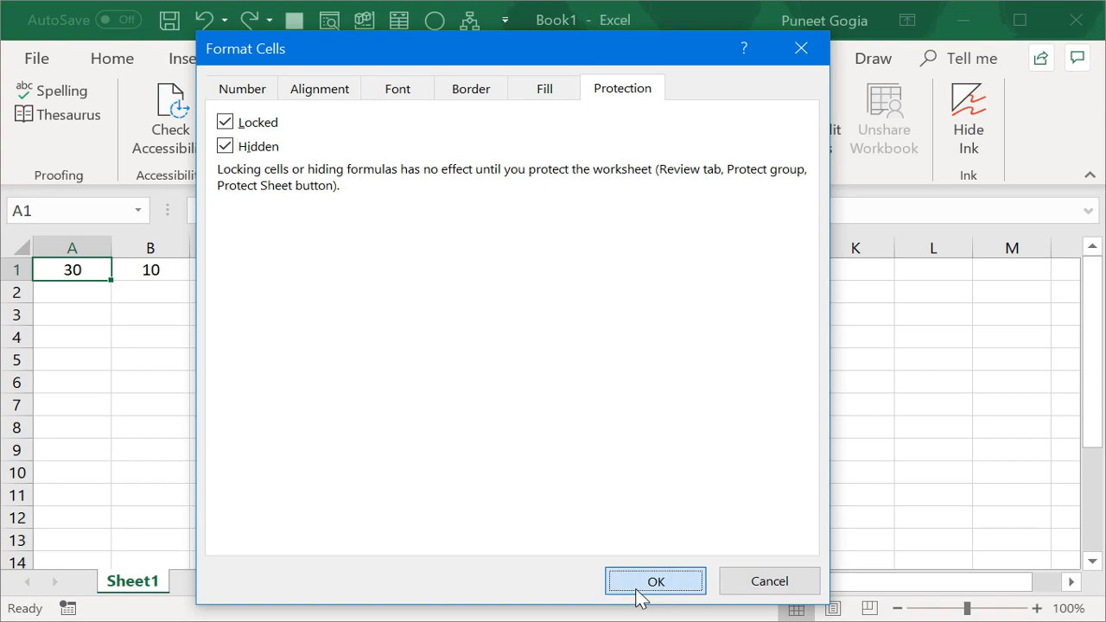
{"action": "left_click", "coordinate": [655, 581]}
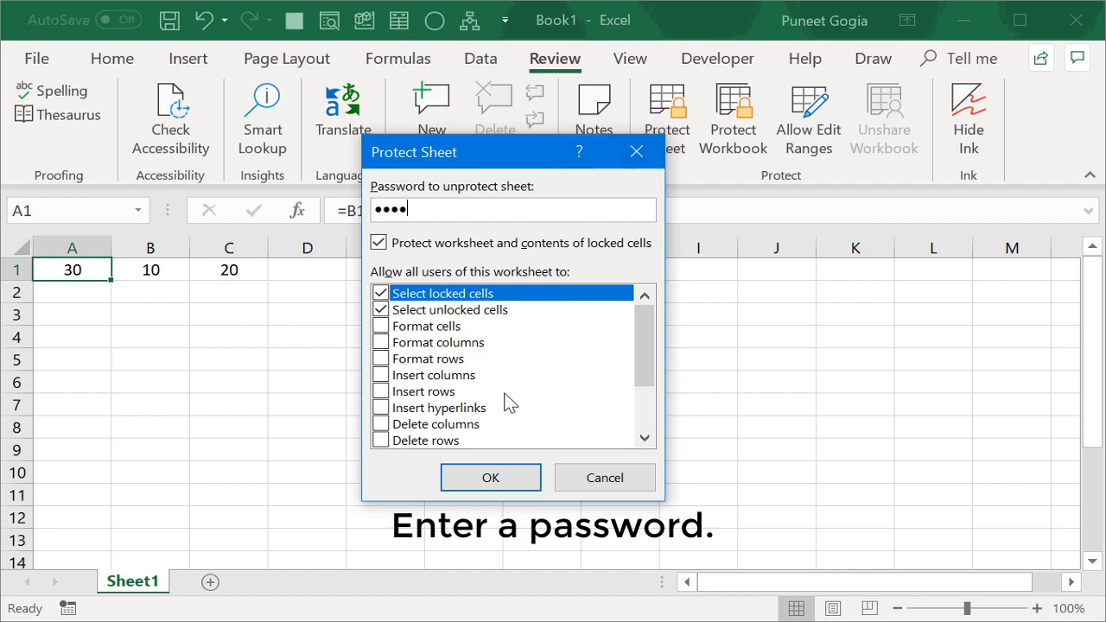
- Protect the sheet with a password, confirm it, and verify A1 shows 30 with no formula in the bar
{"action": "left_click", "coordinate": [491, 477]}
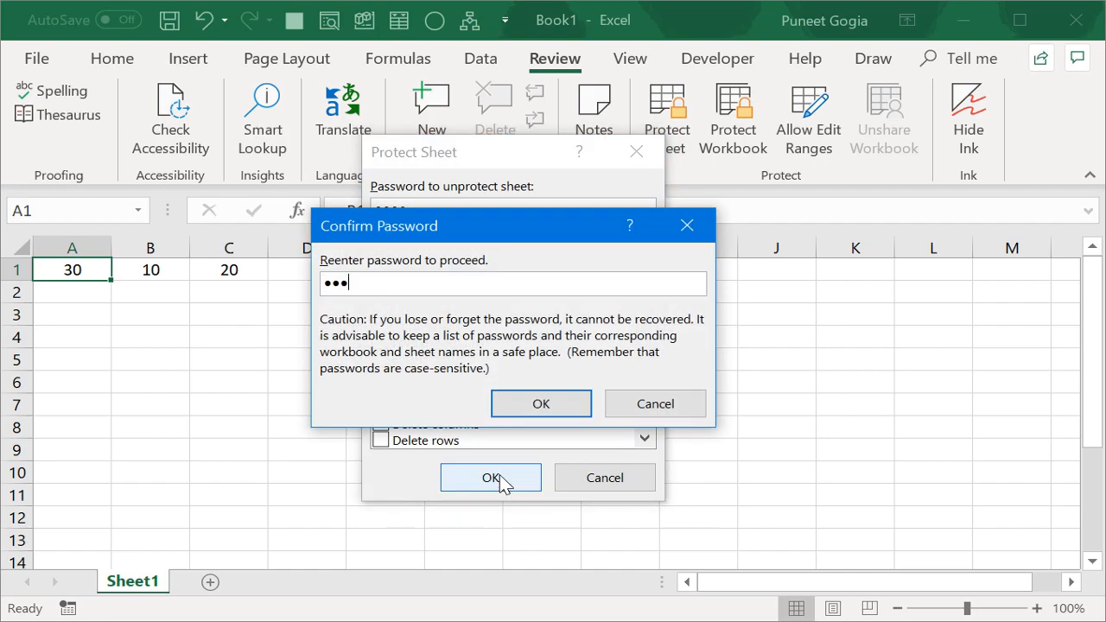
{"action": "left_click", "coordinate": [541, 405]}
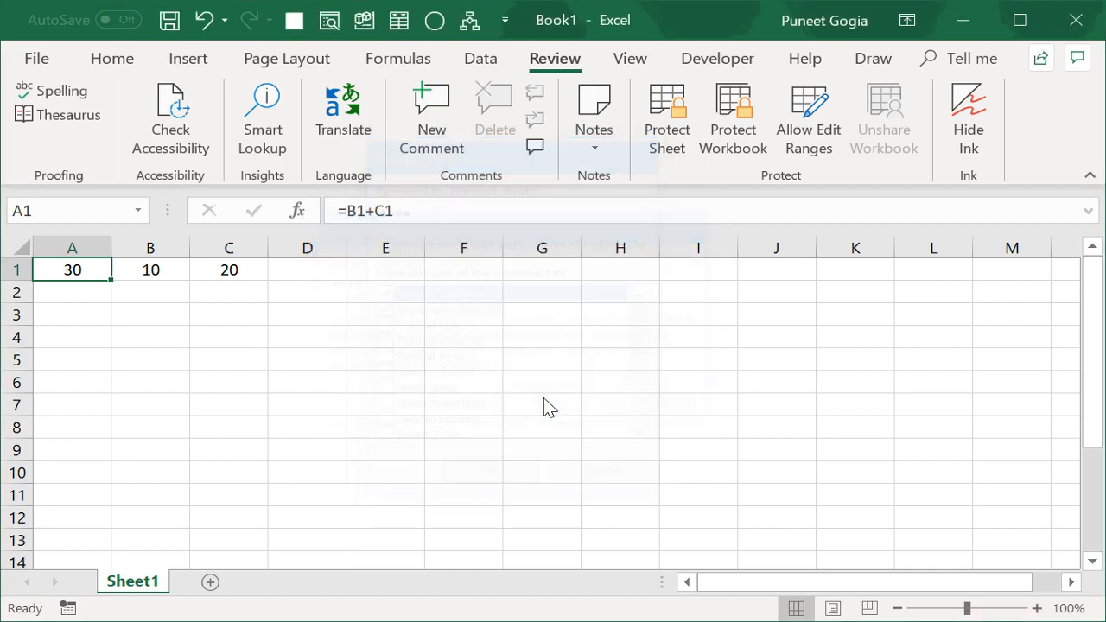
{"action": "left_click", "coordinate": [667, 120]}
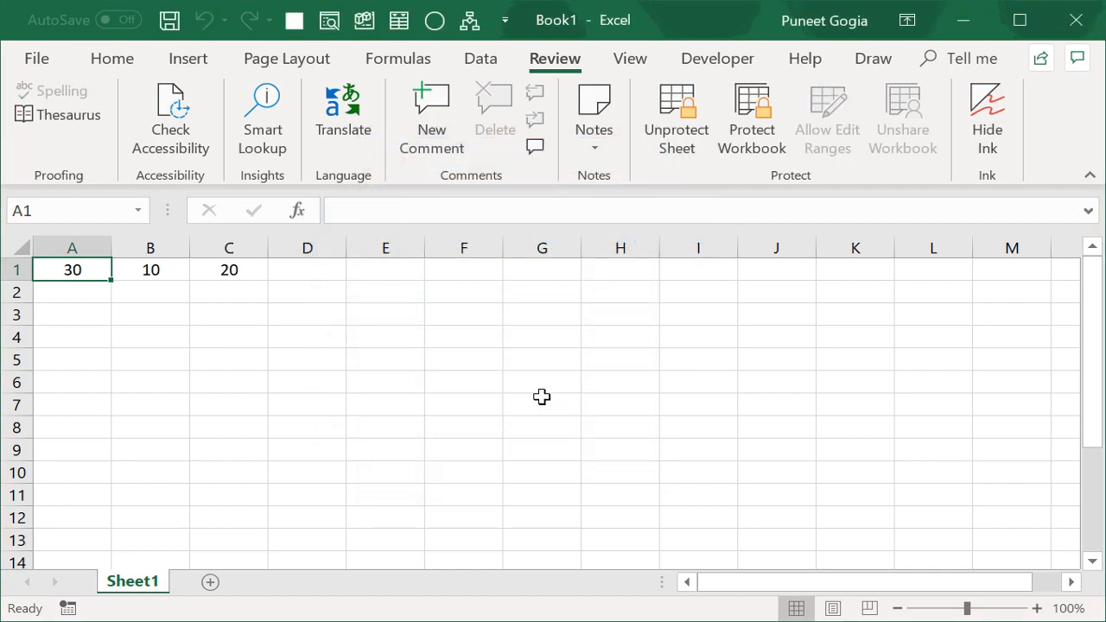
{"action": "mouse_move", "coordinate": [230, 260]}
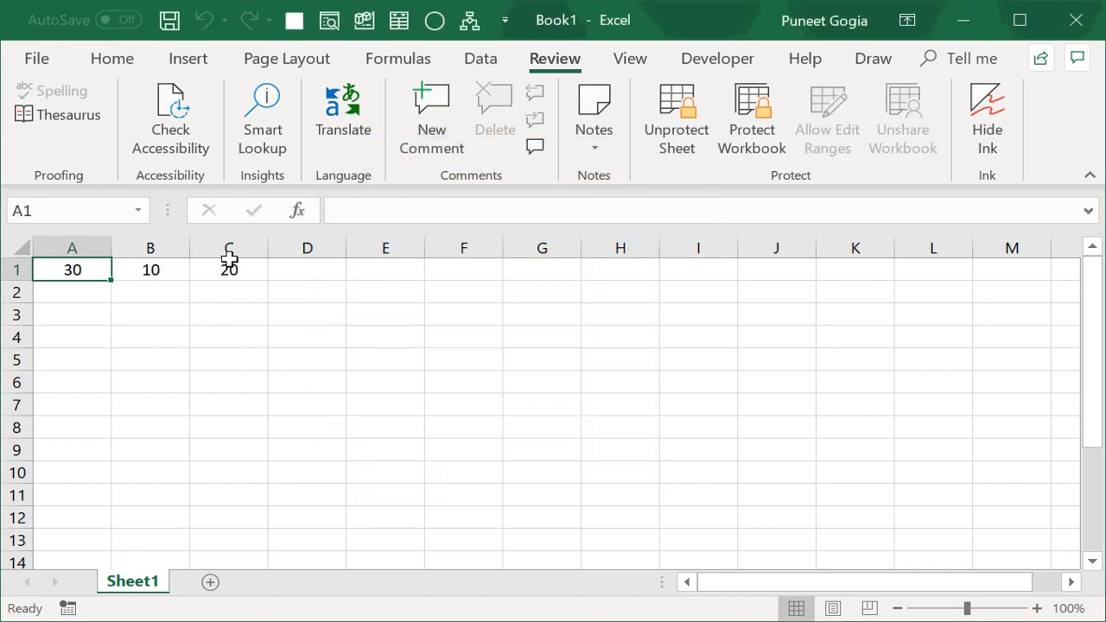